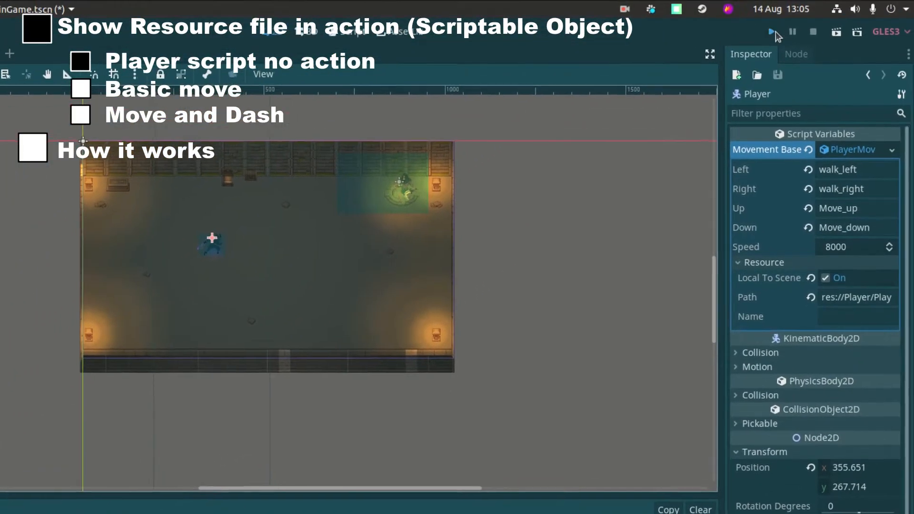
Run the scene to try the Player's basic movement before adding the dash resource
left_click(774, 32)
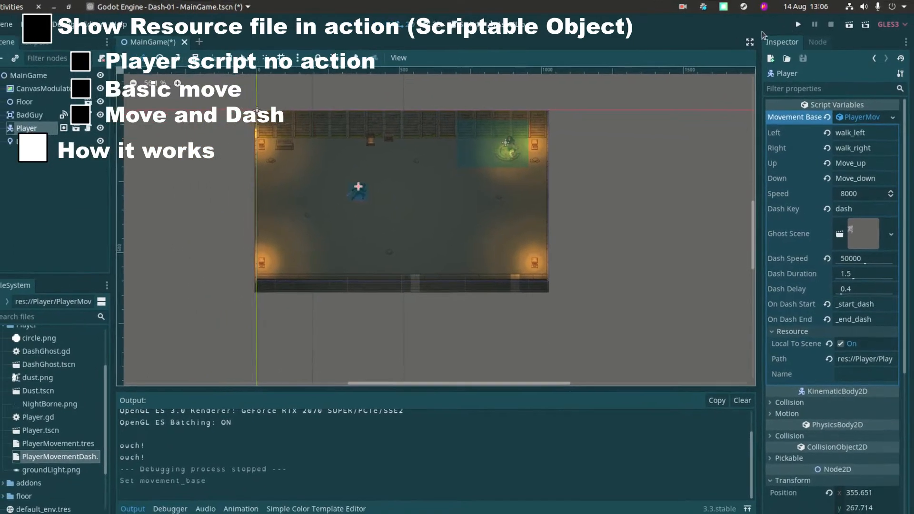
Run the game to test moving and dashing, then stop it
left_click(795, 24)
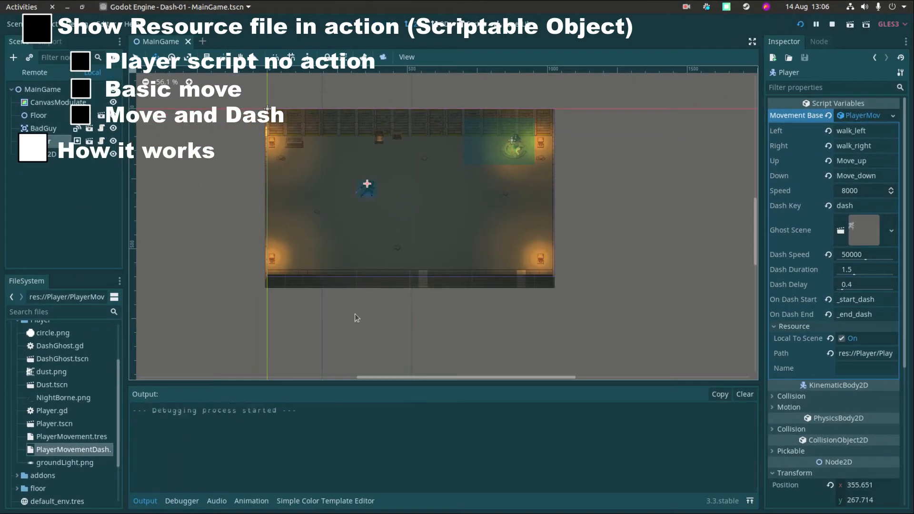
left_click(831, 24)
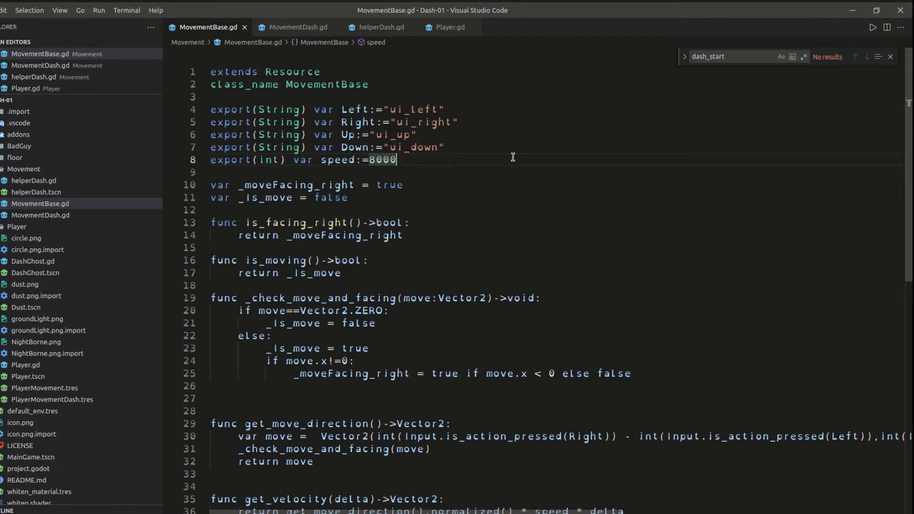
Scroll MovementBase.gd down to get_velocity, then switch to the Player script
scroll("down", 3)
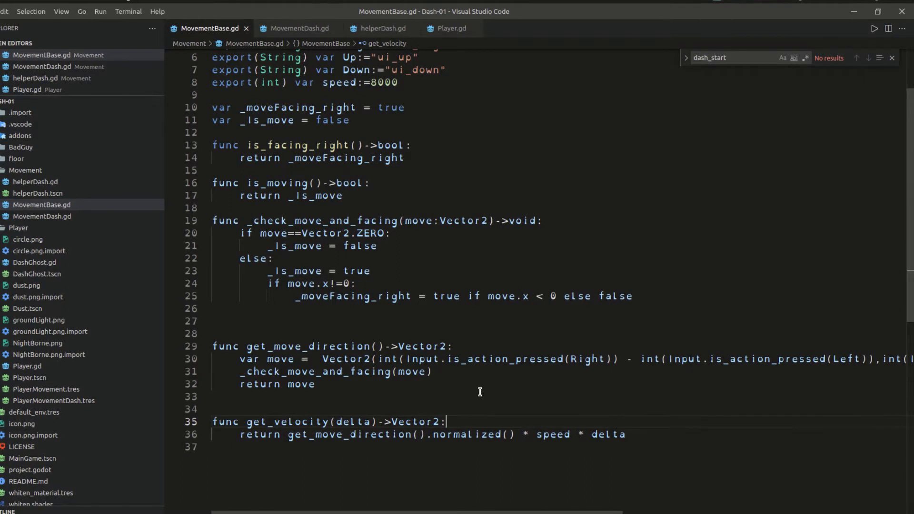
left_click(449, 28)
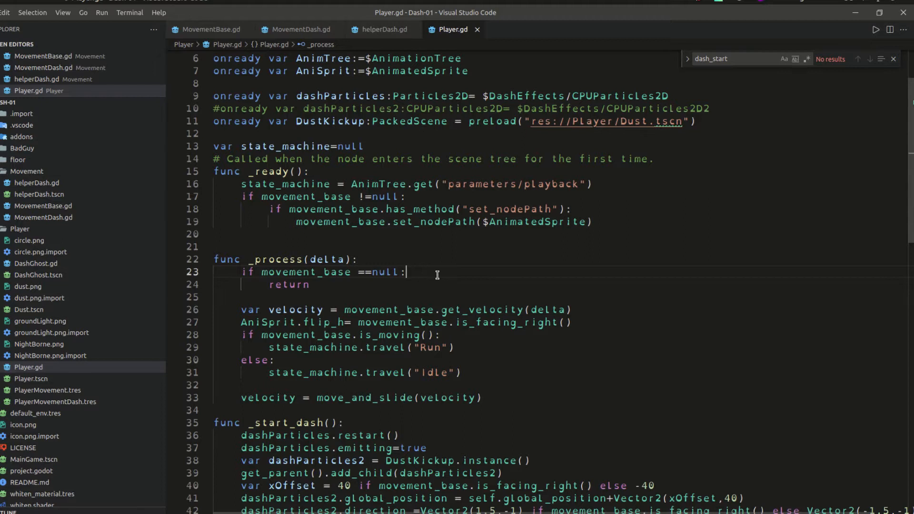
mouse_move(439, 281)
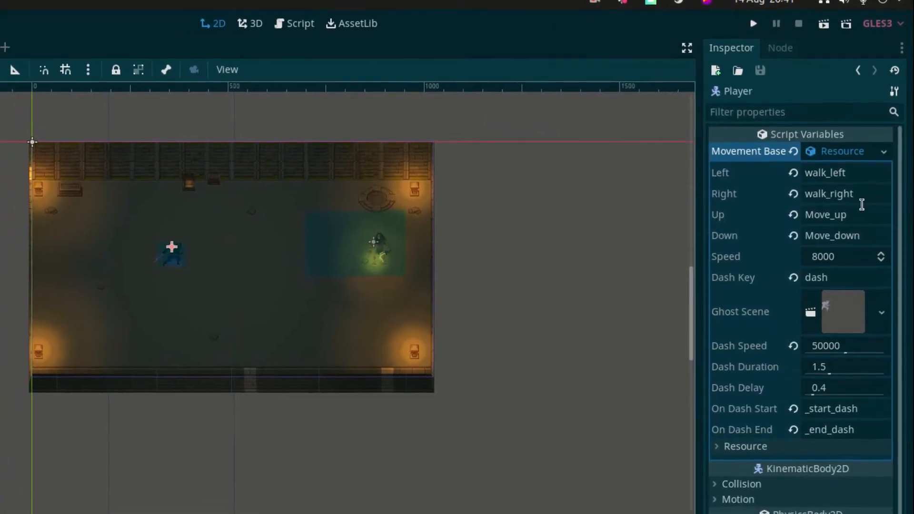
left_click(845, 172)
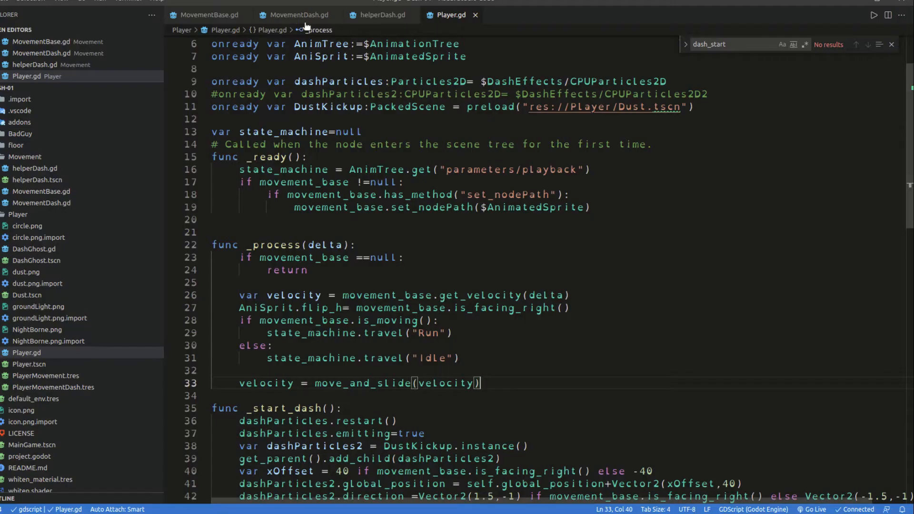
Review MovementDash.gd's dash exports, set_nodePath and dash velocity logic
left_click(299, 14)
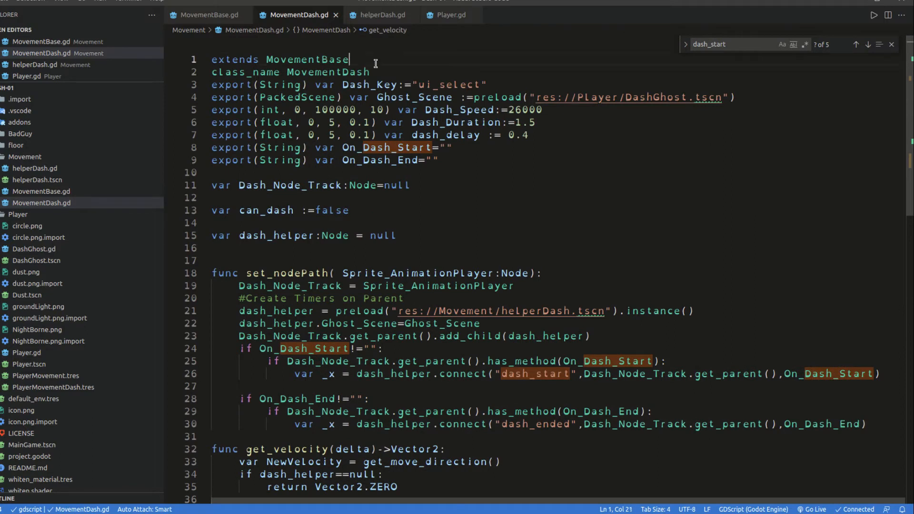
mouse_move(442, 134)
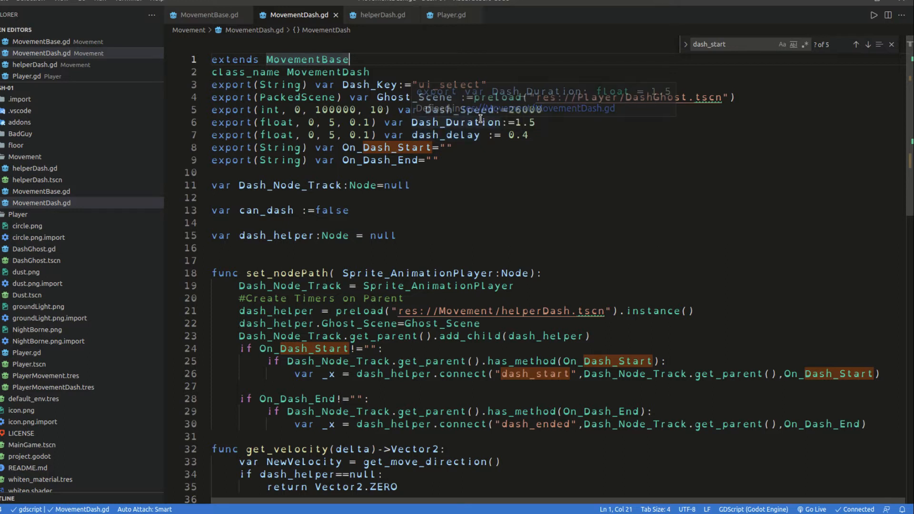
scroll("down", 3)
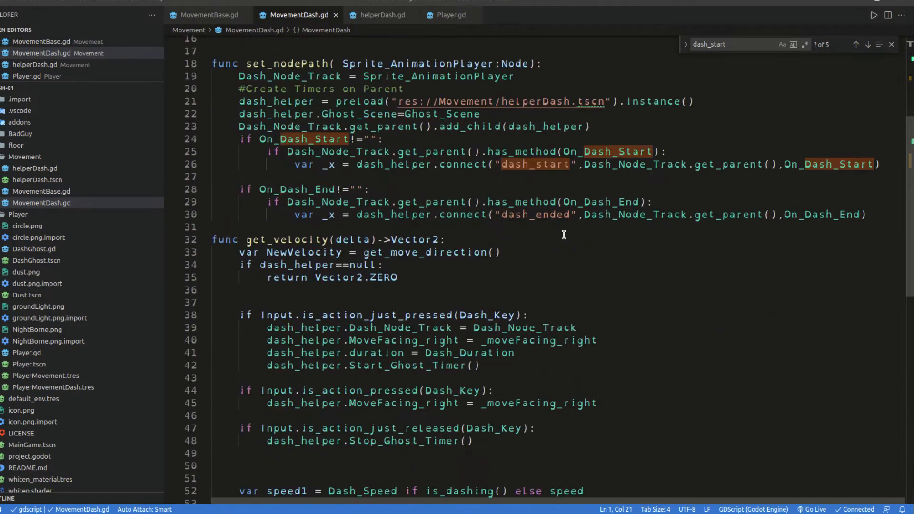
scroll("down", 3)
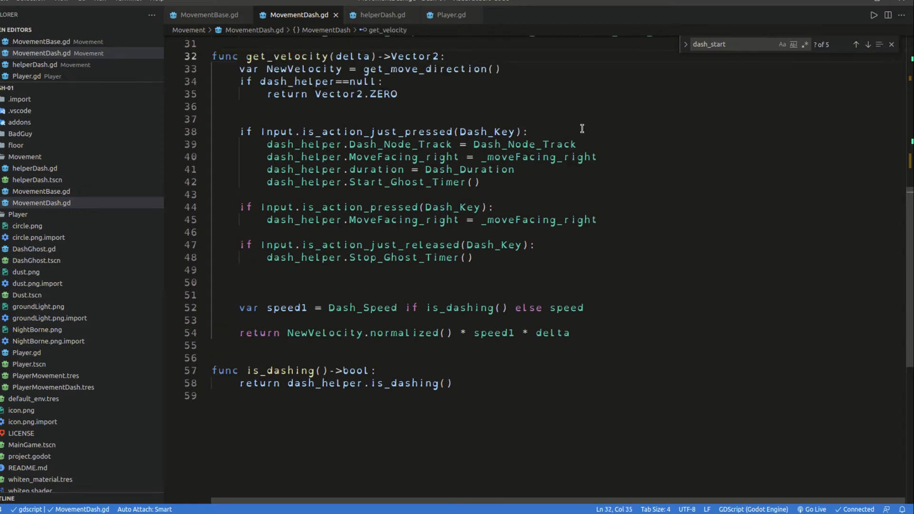
mouse_move(654, 212)
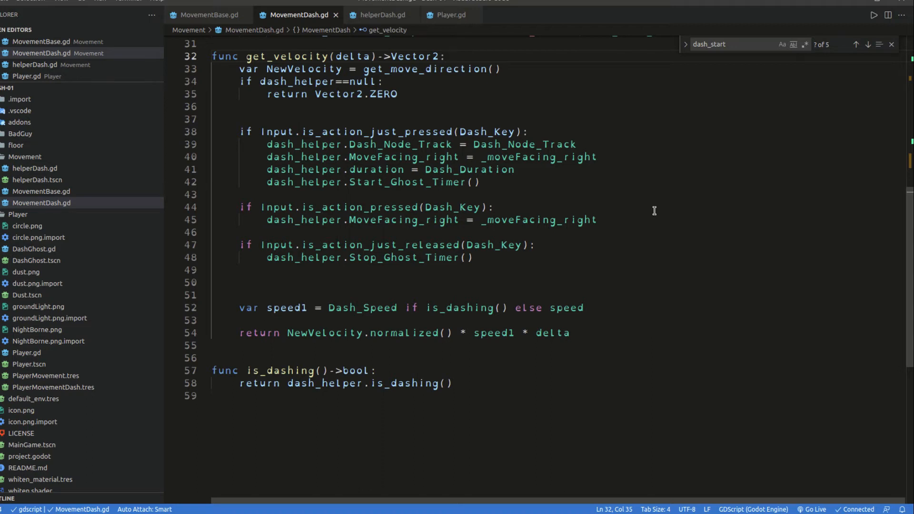
mouse_move(591, 134)
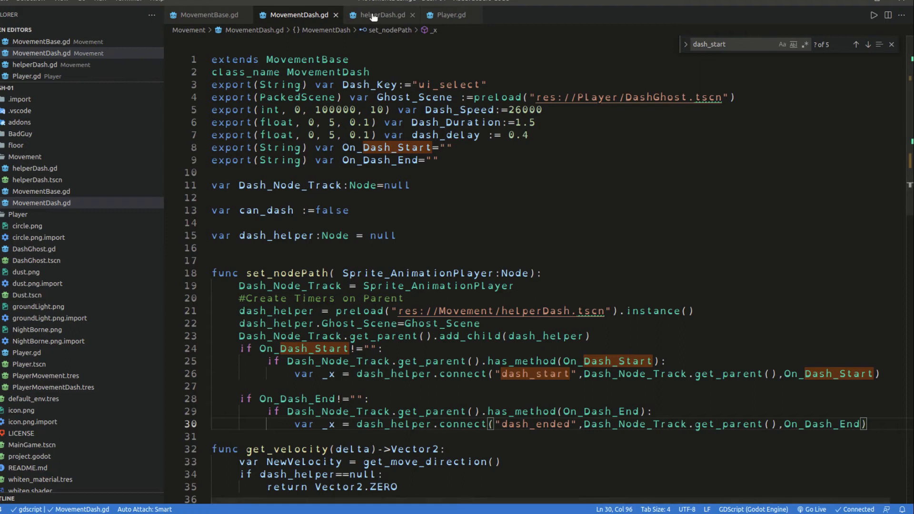
left_click(380, 15)
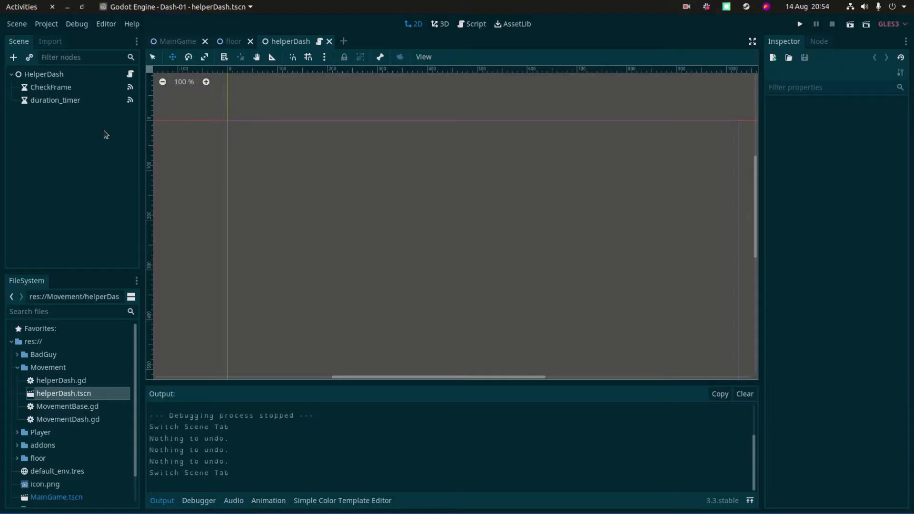
Inspect the HelperDash node's script variables and the CheckFrame timer's settings
left_click(43, 74)
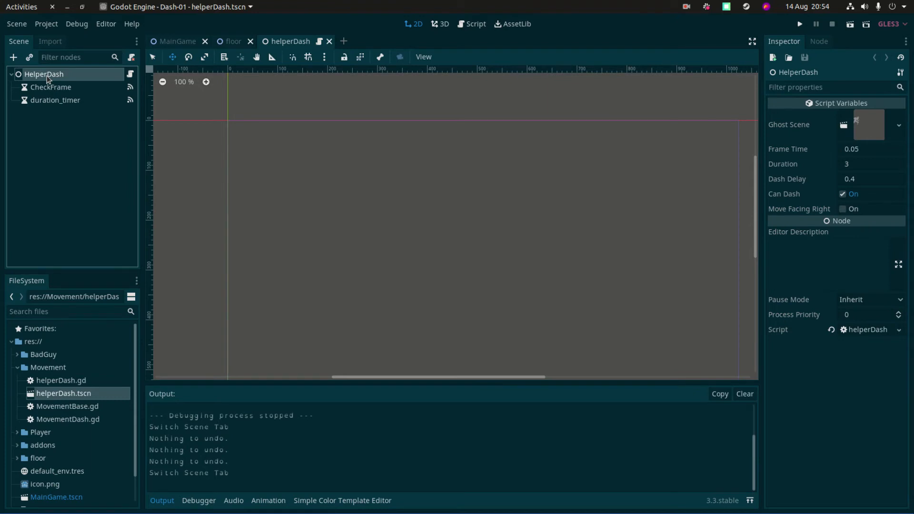
mouse_move(51, 87)
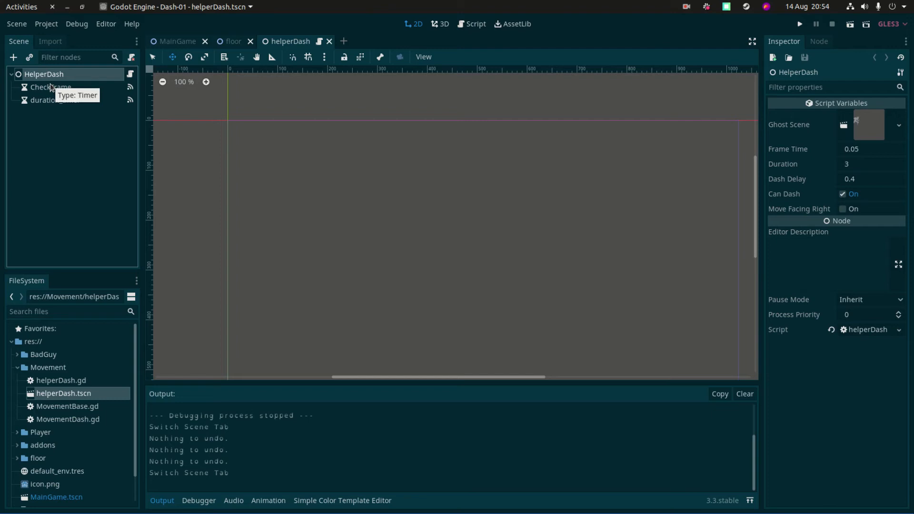
left_click(51, 86)
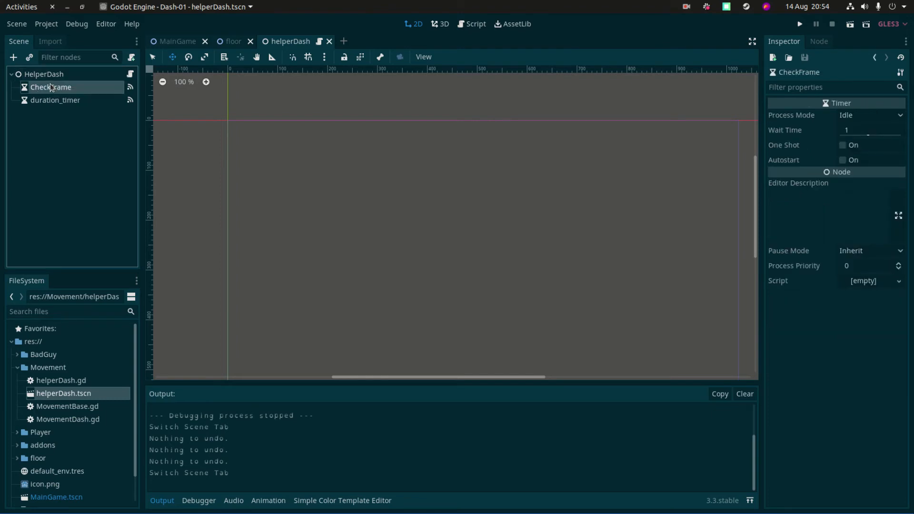
mouse_move(111, 140)
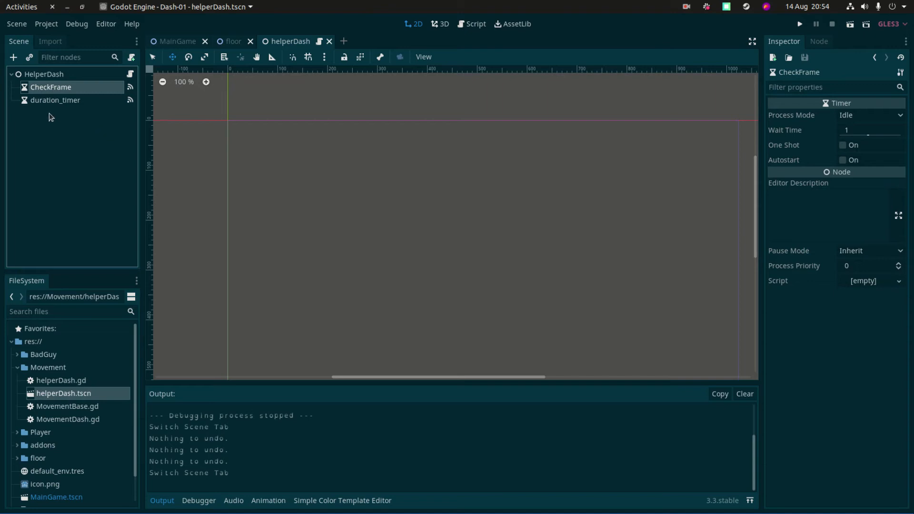
left_click(55, 100)
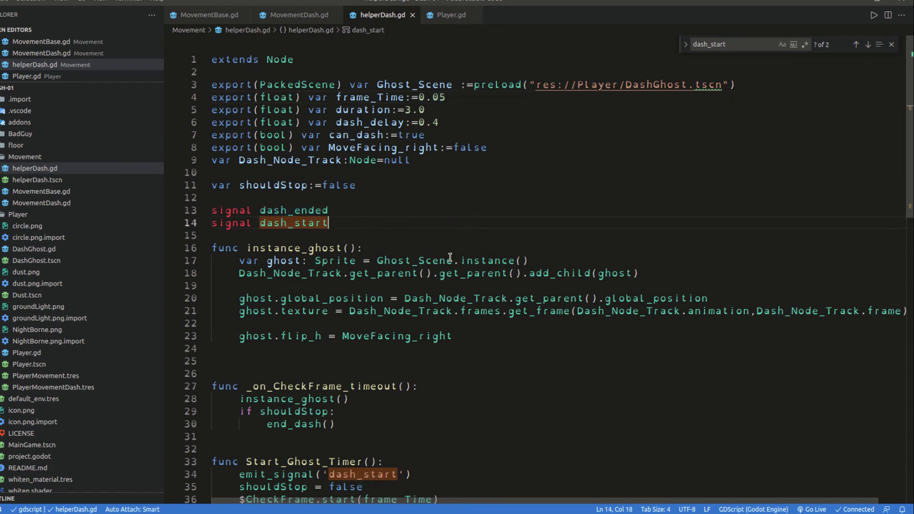
Scroll helperDash.gd through Start_Ghost_Timer and end_dash, then return to MovementDash.gd
scroll("down", 3)
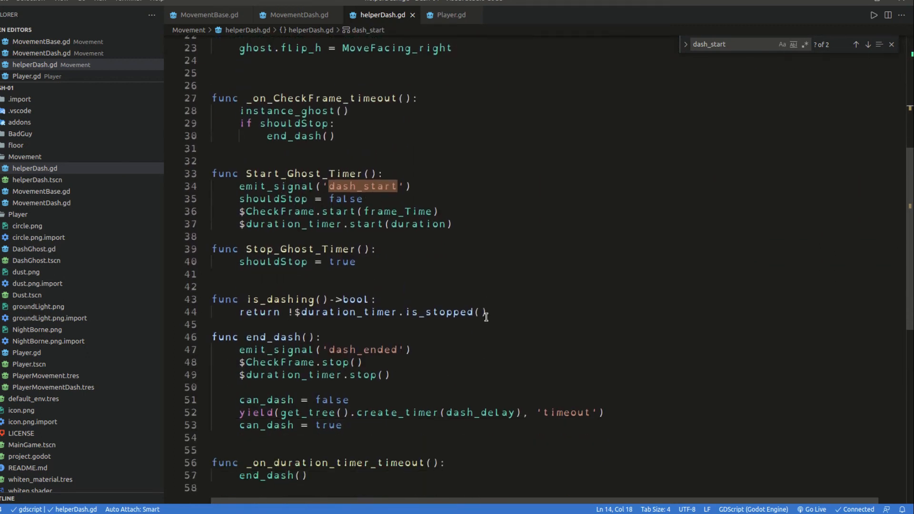
left_click(296, 15)
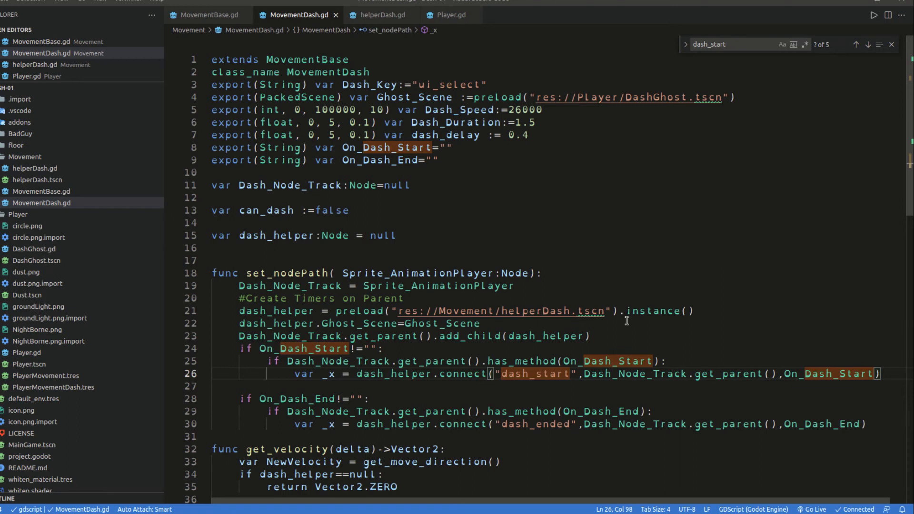
Scroll MovementDash.gd to the set_nodePath function connecting the helper's dash signals
scroll("down", 3)
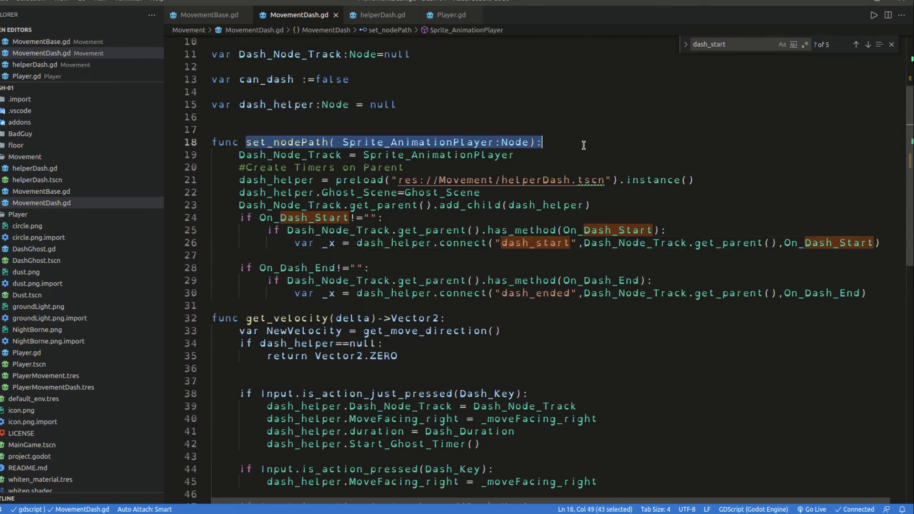
mouse_move(459, 15)
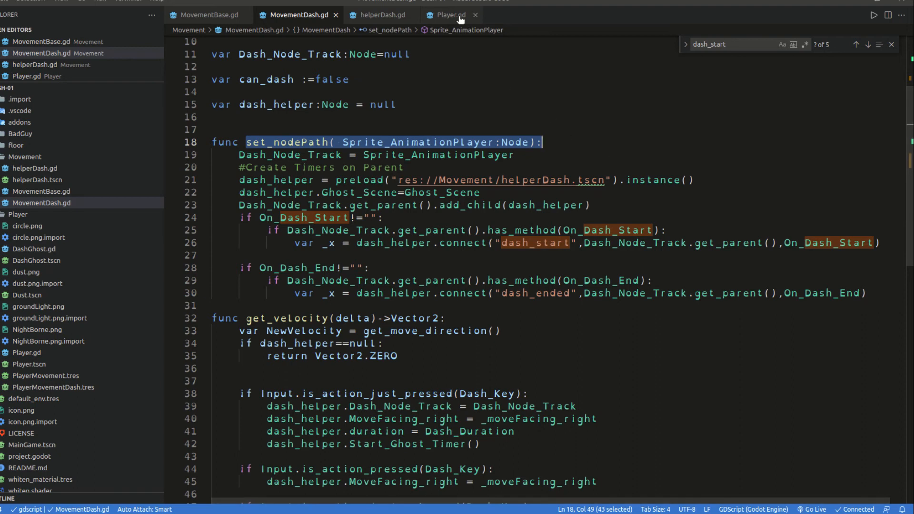
mouse_move(450, 15)
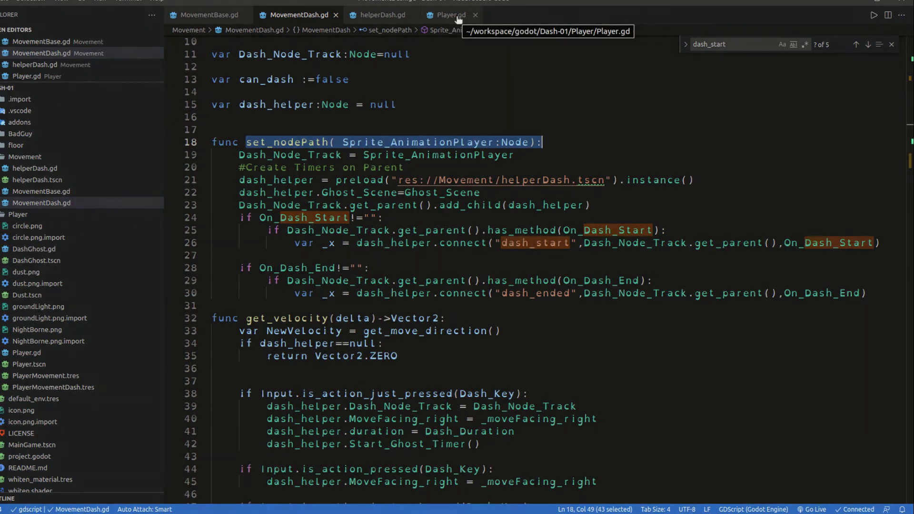